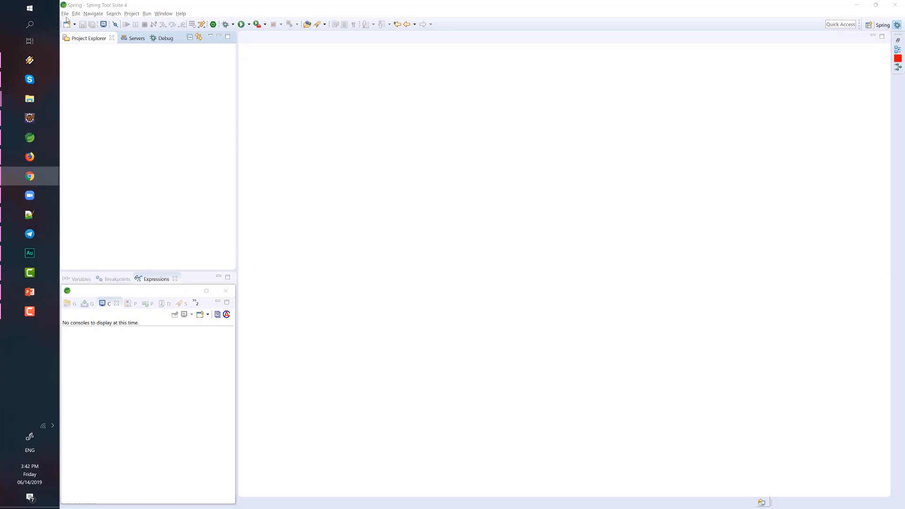
Bring up the New > Other... wizard list to reach Spring Starter Project
left_click(65, 14)
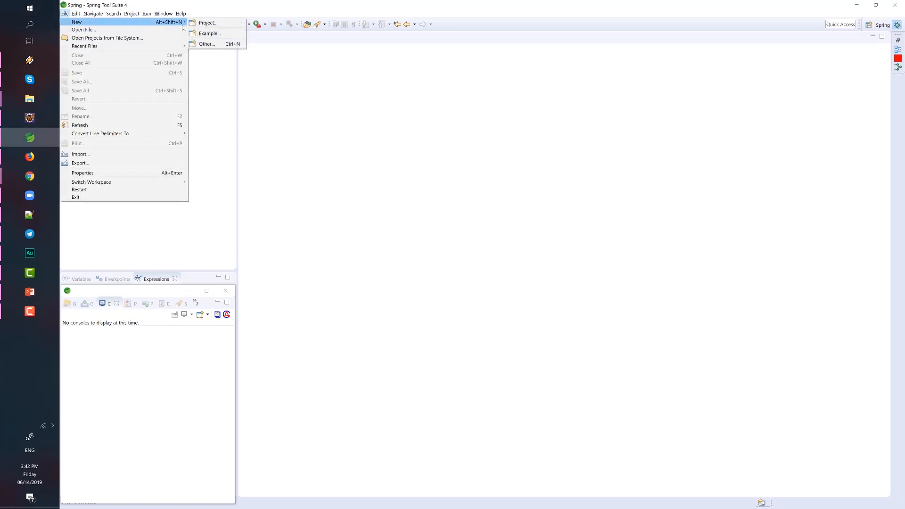
left_click(206, 44)
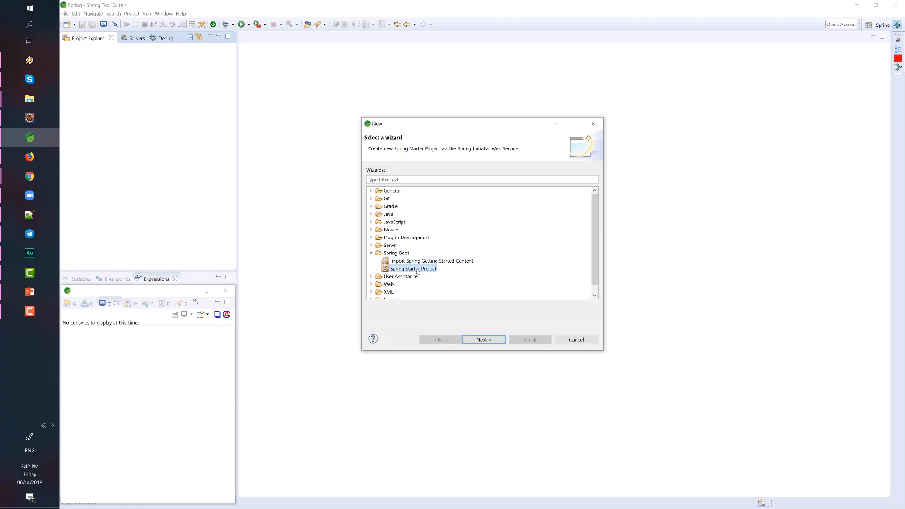
mouse_move(501, 346)
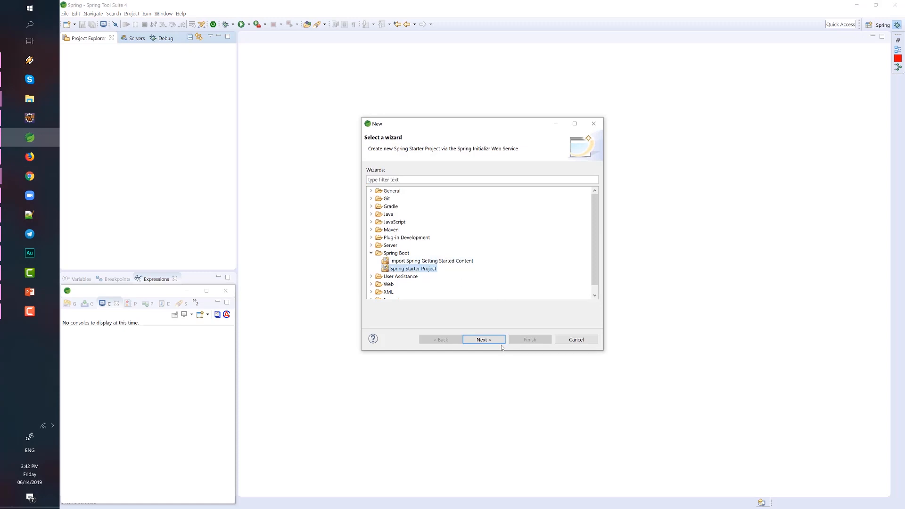
Review the terawarehouse-catalog details and add the project to the terawarehouse working set
left_click(483, 339)
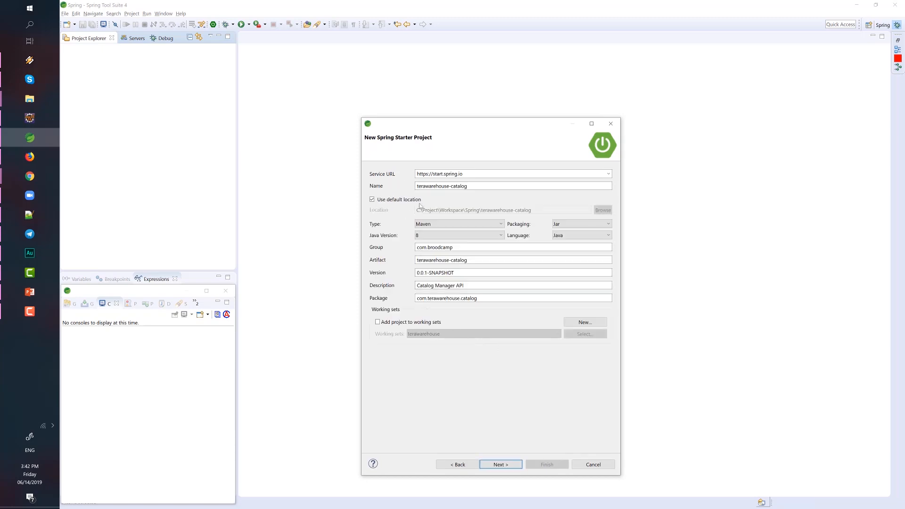
mouse_move(397, 222)
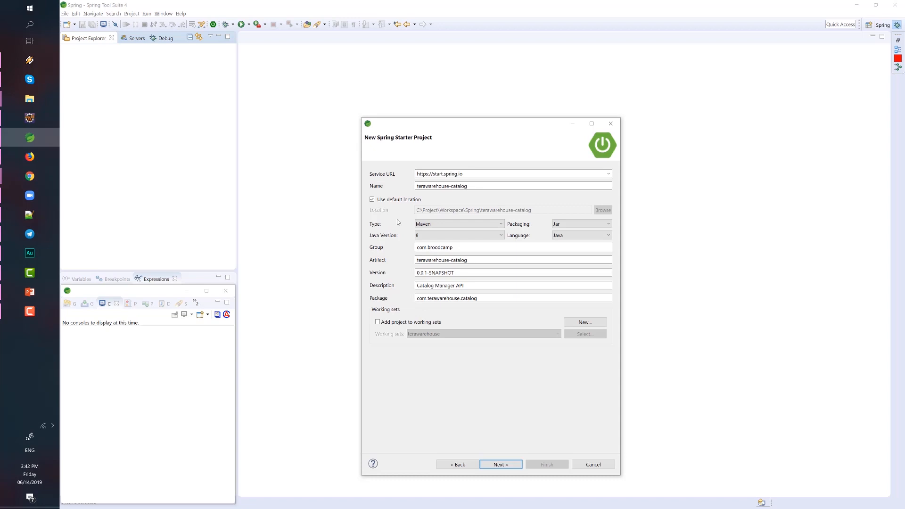
mouse_move(499, 333)
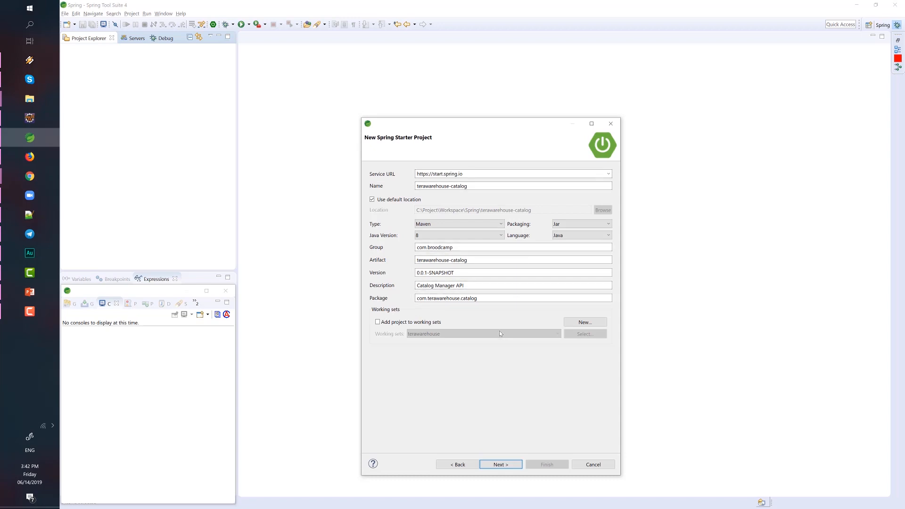
mouse_move(435, 293)
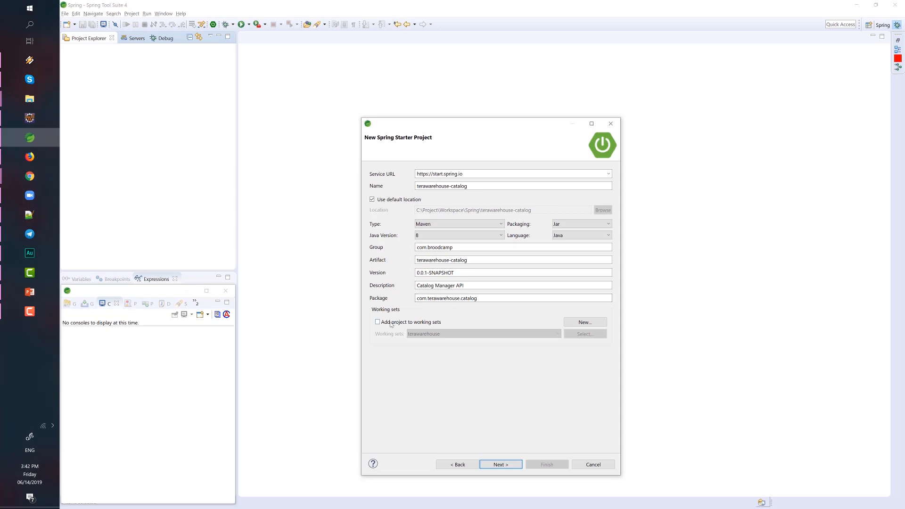
left_click(377, 322)
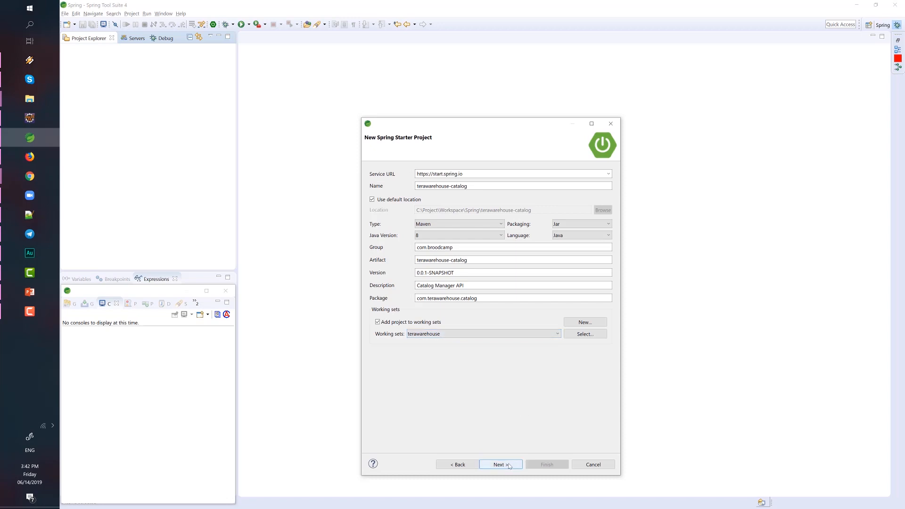
Choose H2, HAL Browser, Data JPA, HATEOAS, Rest Repositories, DevTools and Web Starter dependencies
left_click(500, 464)
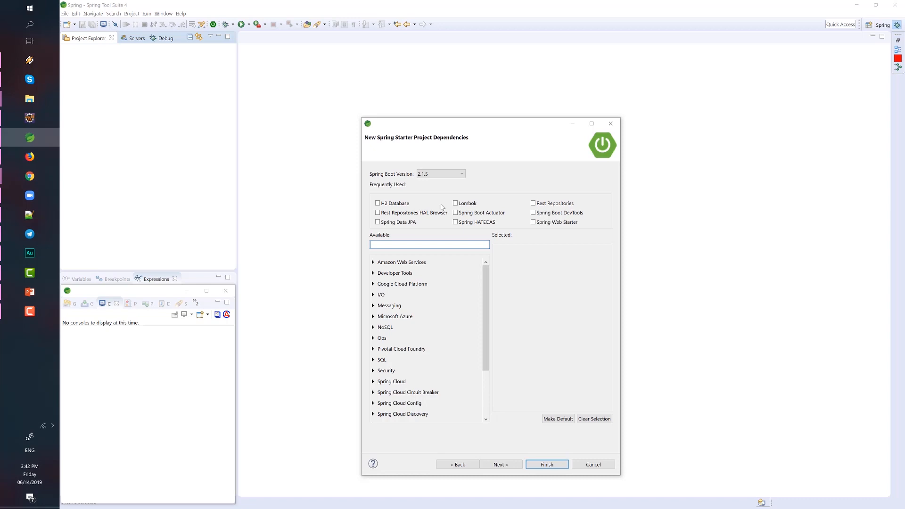
mouse_move(400, 248)
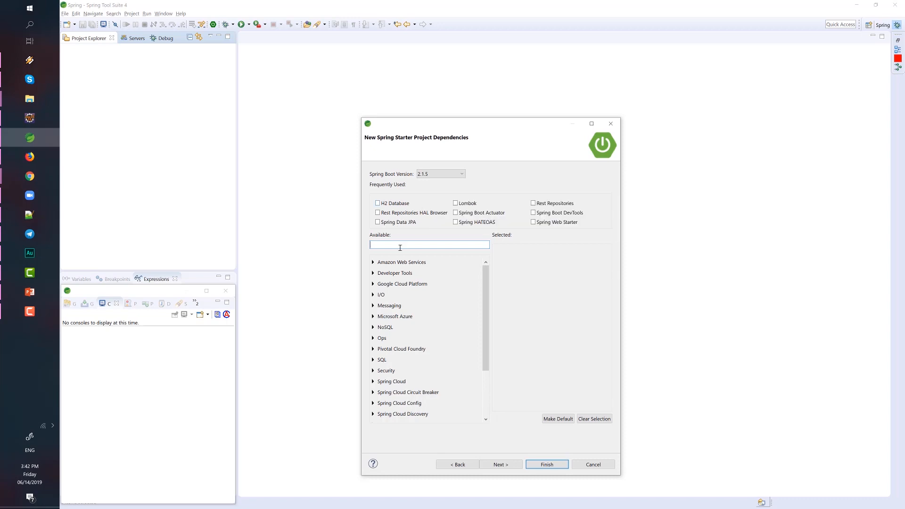
left_click(378, 202)
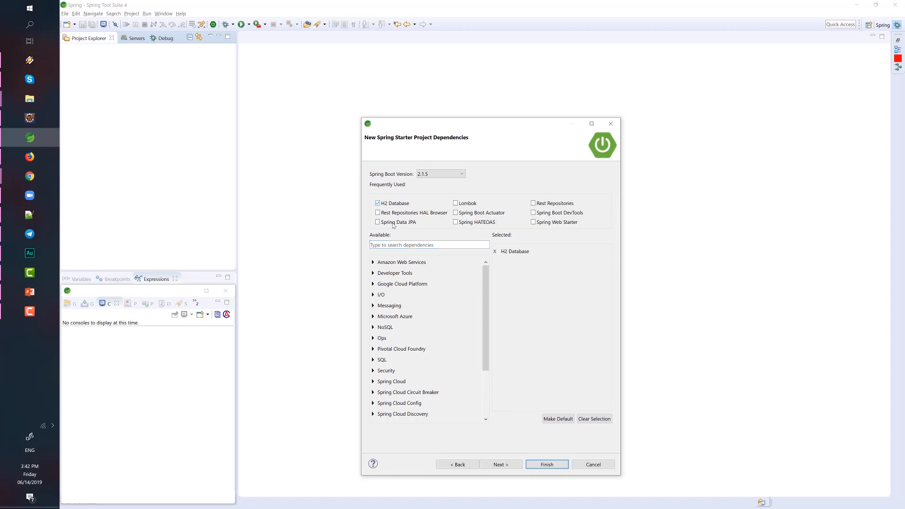
left_click(377, 212)
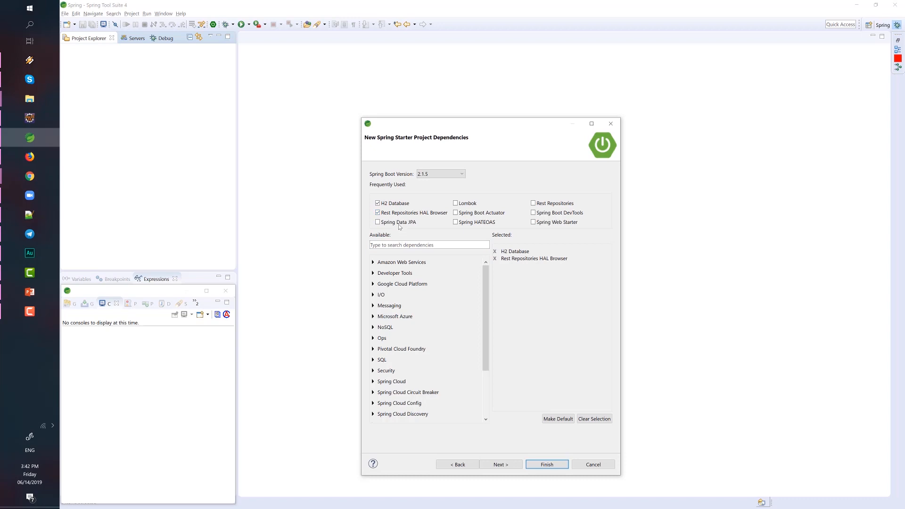
left_click(377, 222)
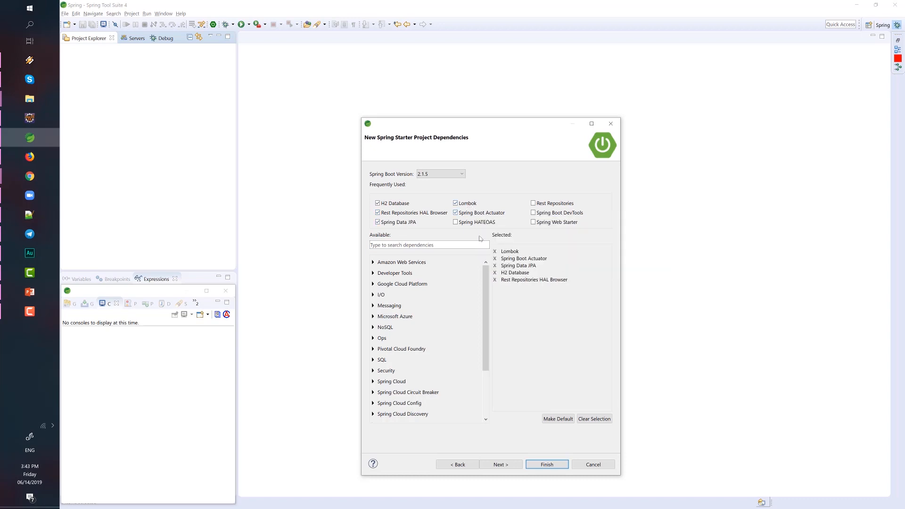
left_click(456, 221)
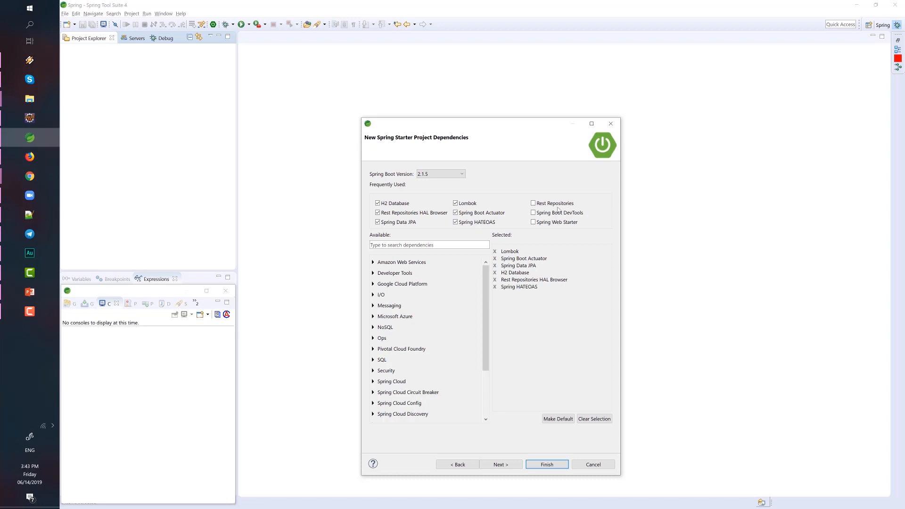
left_click(532, 203)
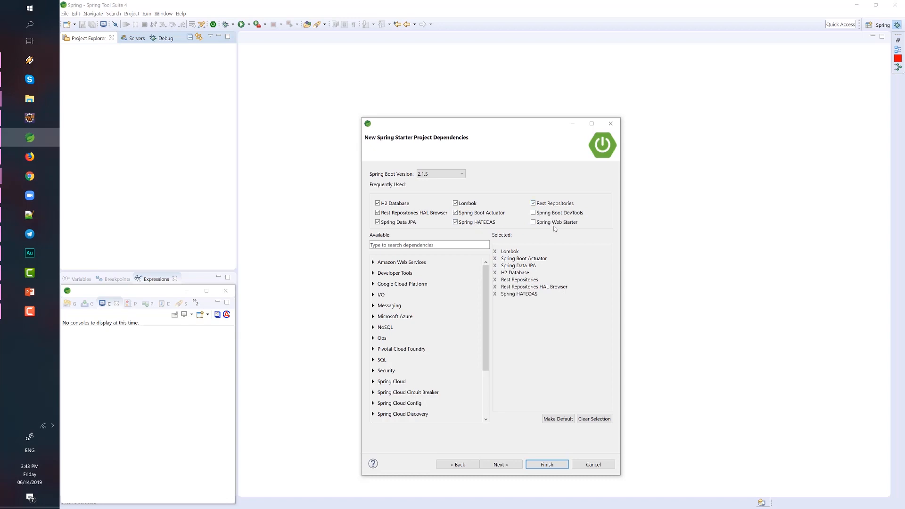
left_click(531, 212)
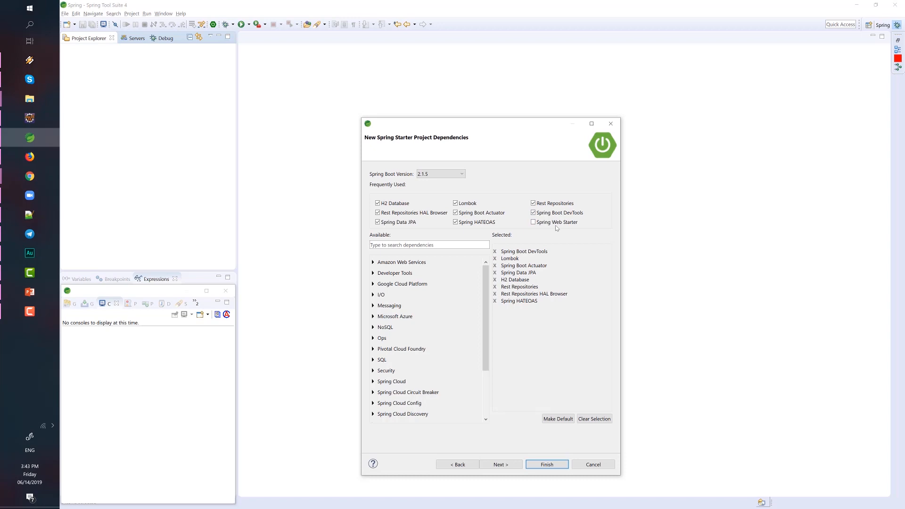
mouse_move(556, 226)
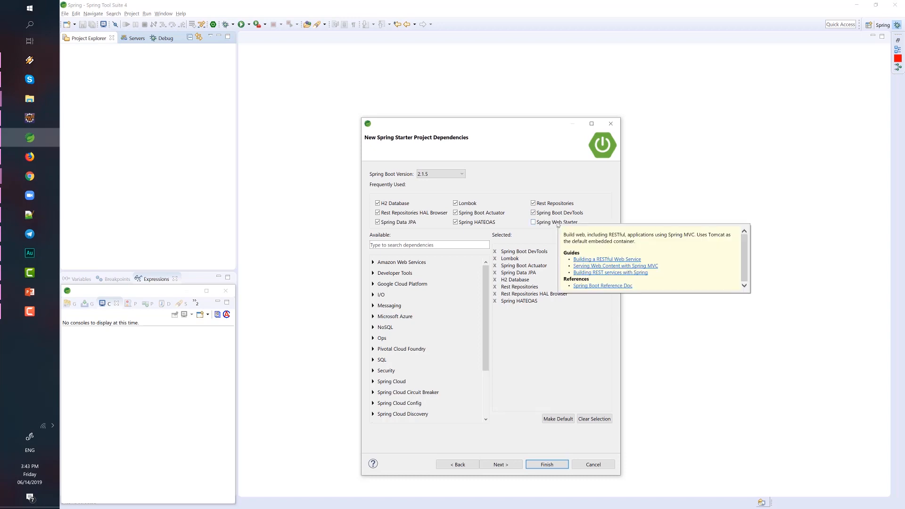
left_click(532, 222)
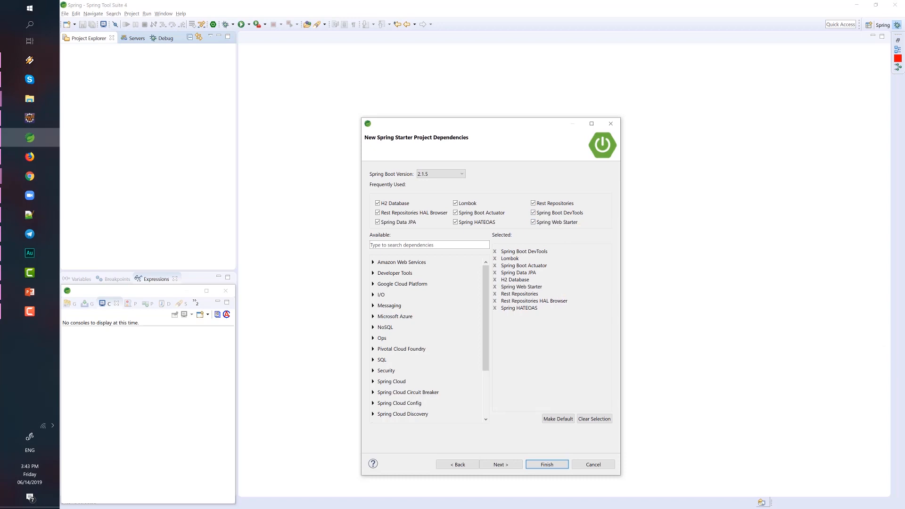
mouse_move(659, 271)
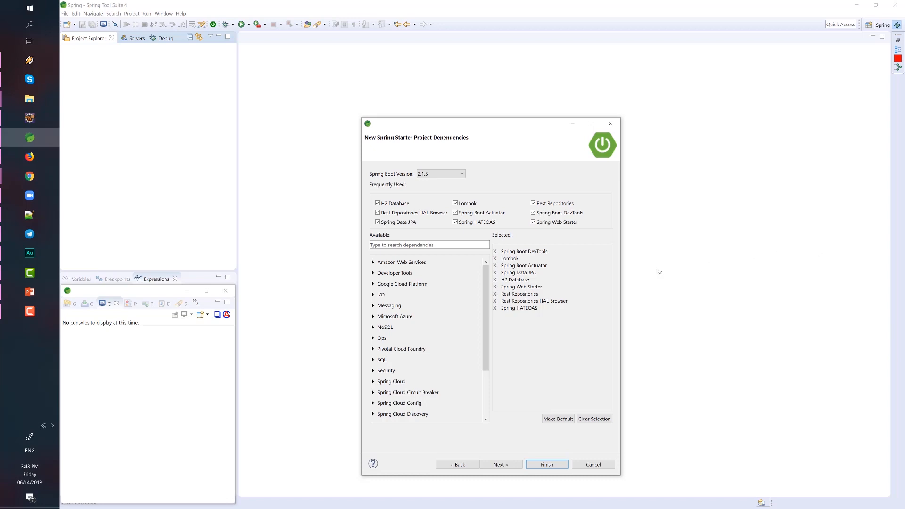
Review the starter site info and finish so terawarehouse-catalog is generated and imported
left_click(499, 465)
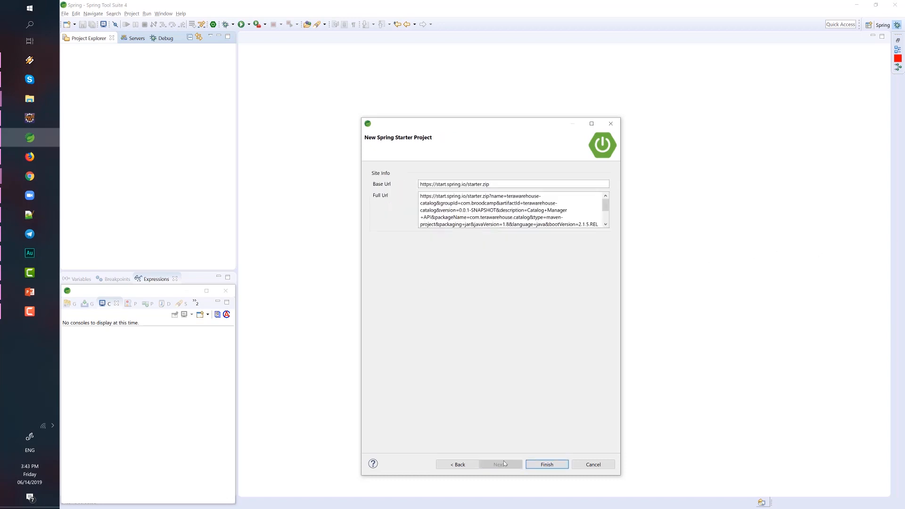
left_click(545, 464)
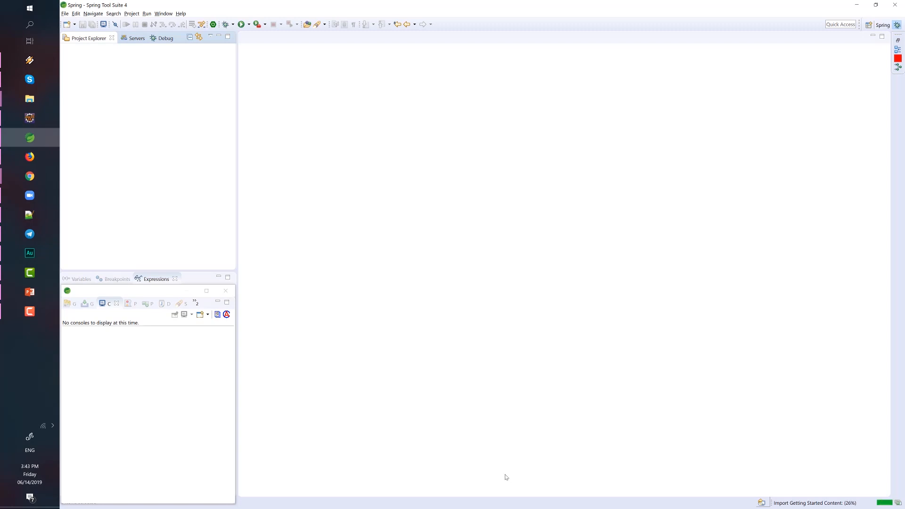
mouse_move(418, 334)
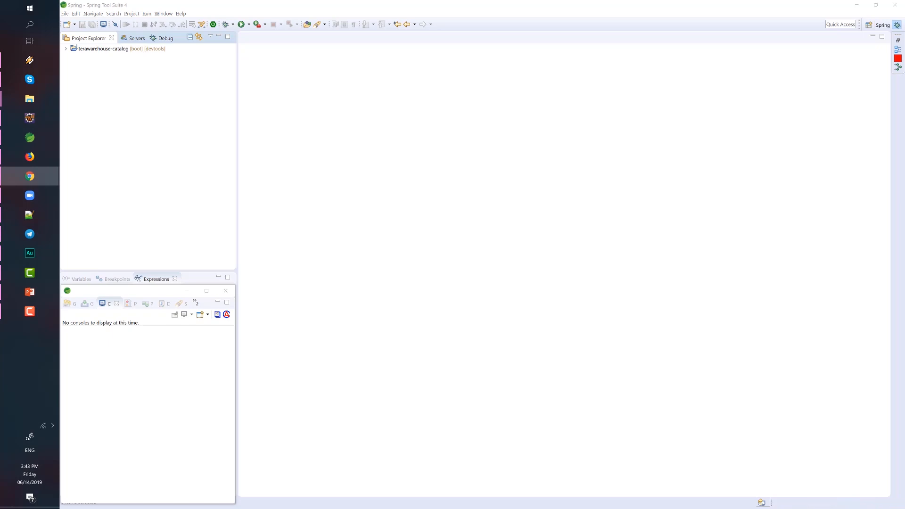
mouse_move(283, 121)
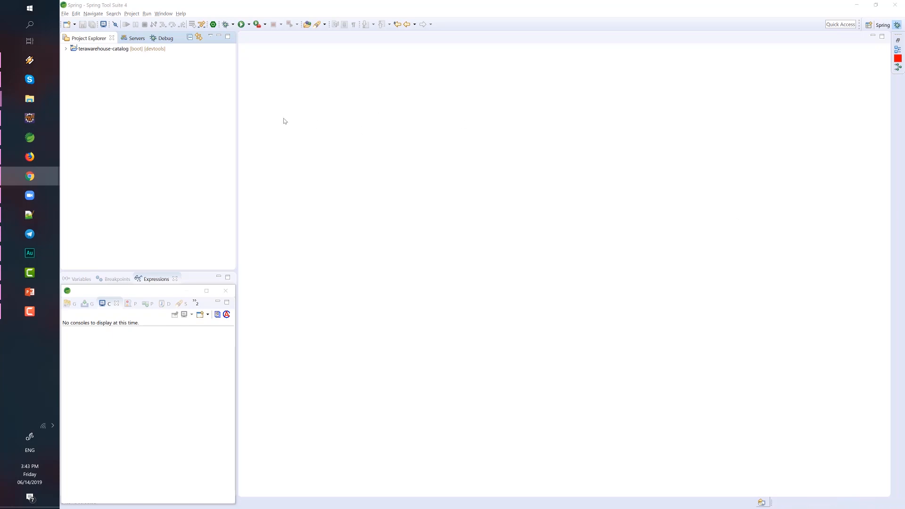
mouse_move(153, 119)
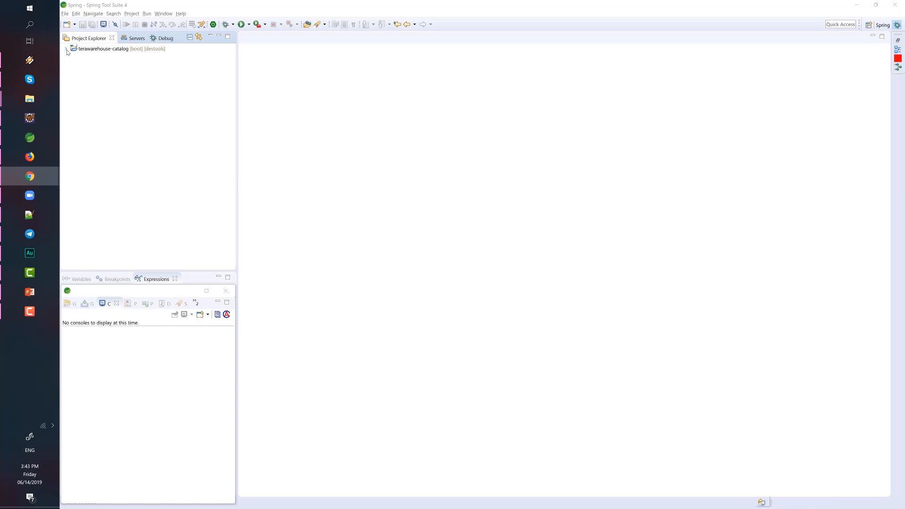
Open the main application class and the empty application.properties, then select the project
left_click(65, 48)
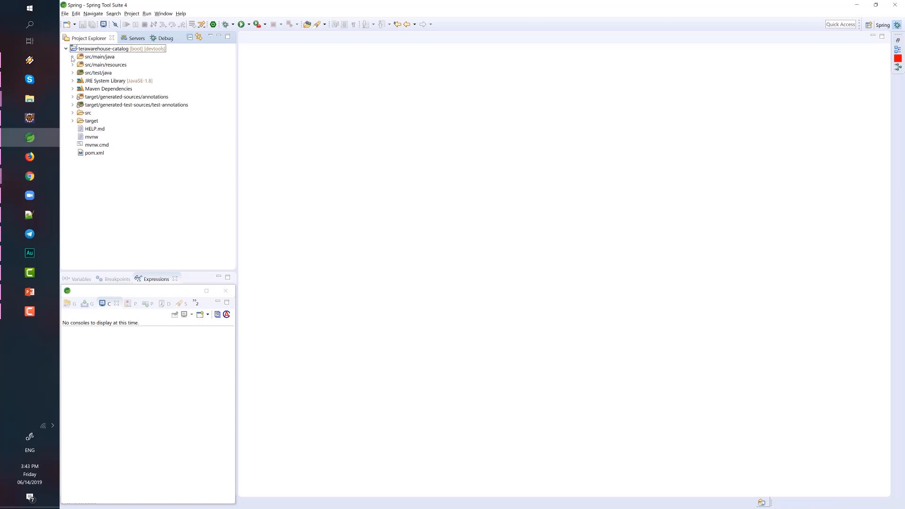
left_click(72, 57)
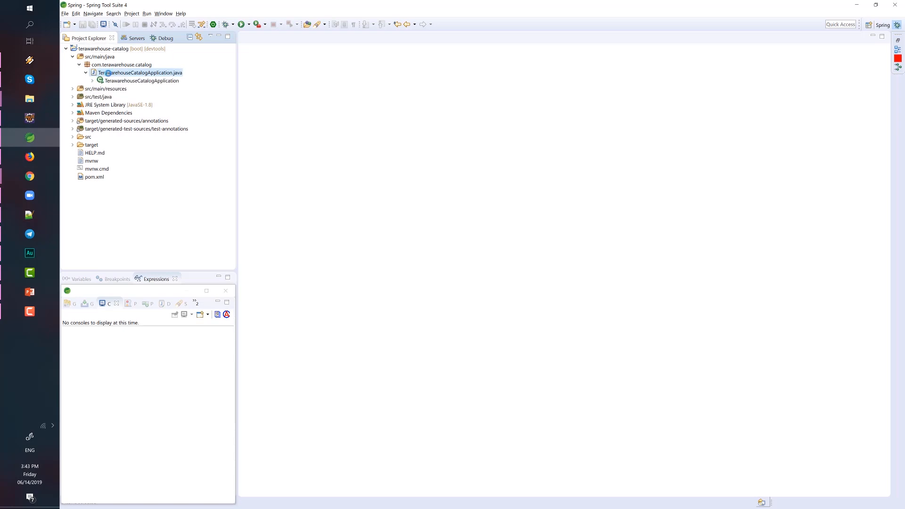
double_click(138, 72)
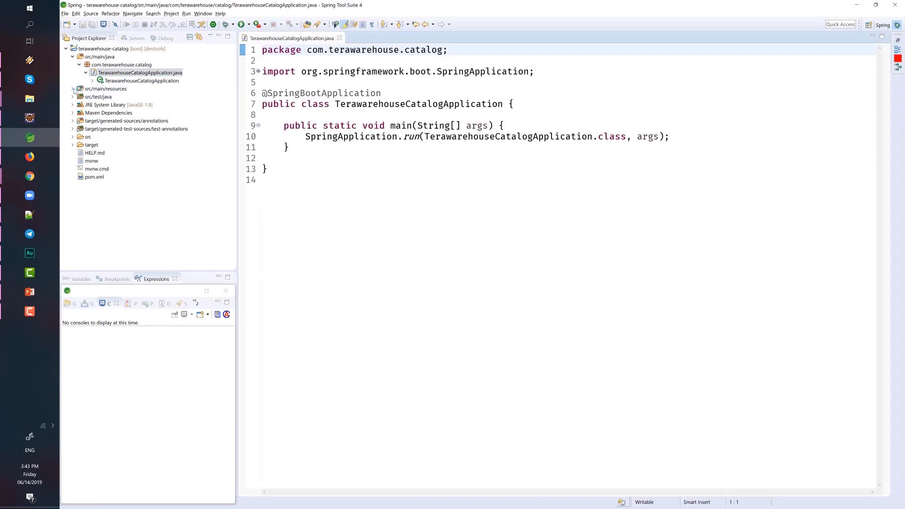
double_click(115, 112)
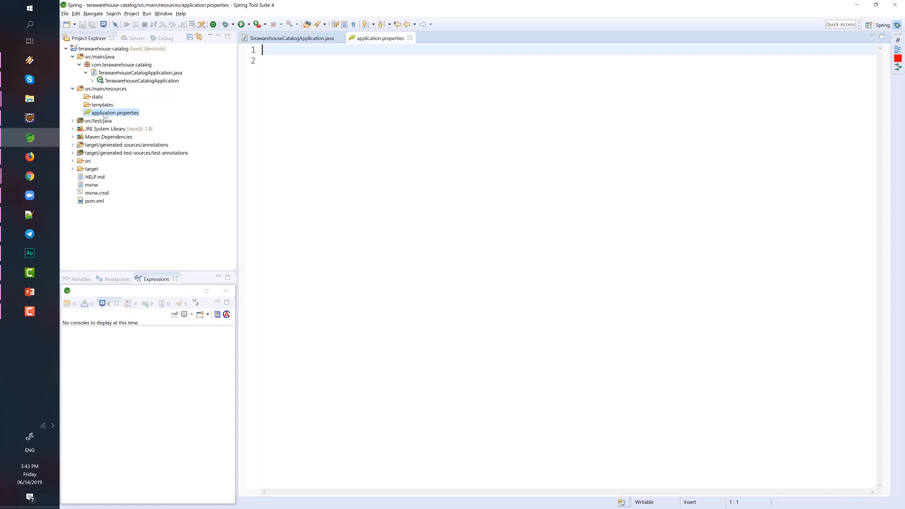
left_click(105, 48)
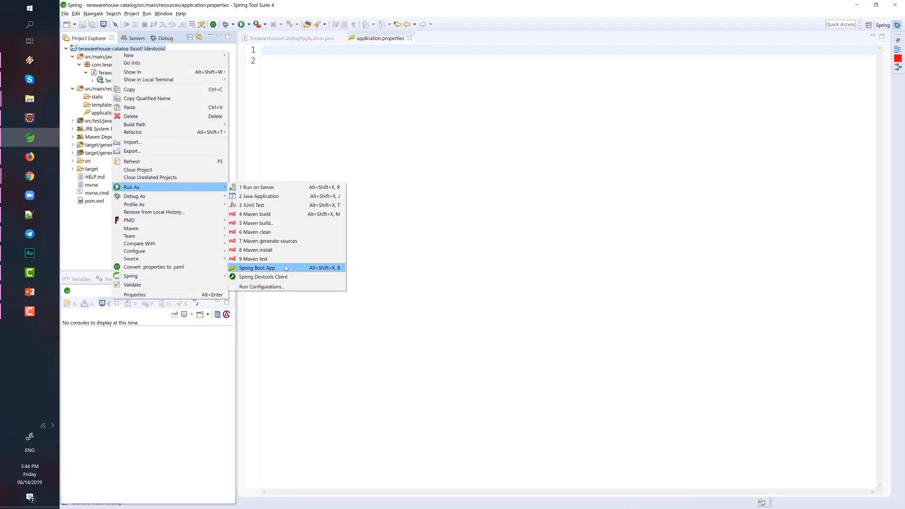
Run terawarehouse-catalog as a Spring Boot App and switch to Firefox
left_click(256, 267)
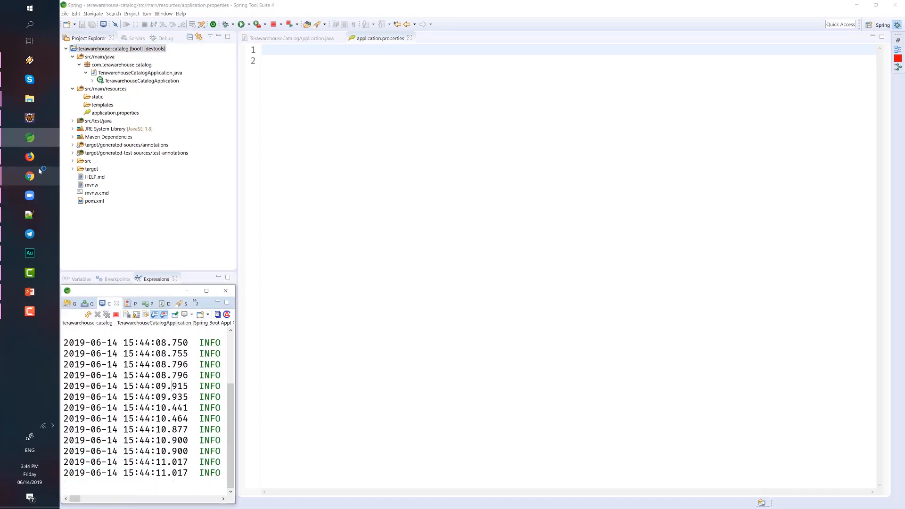
left_click(30, 157)
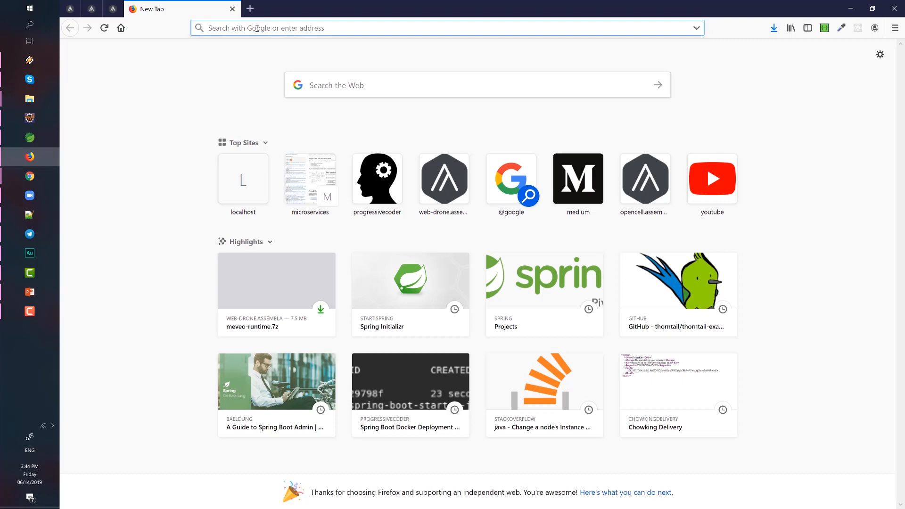
Load localhost:8080/ so the HAL Browser opens at the app's root
type("localhost:8080/browser/index.html#/")
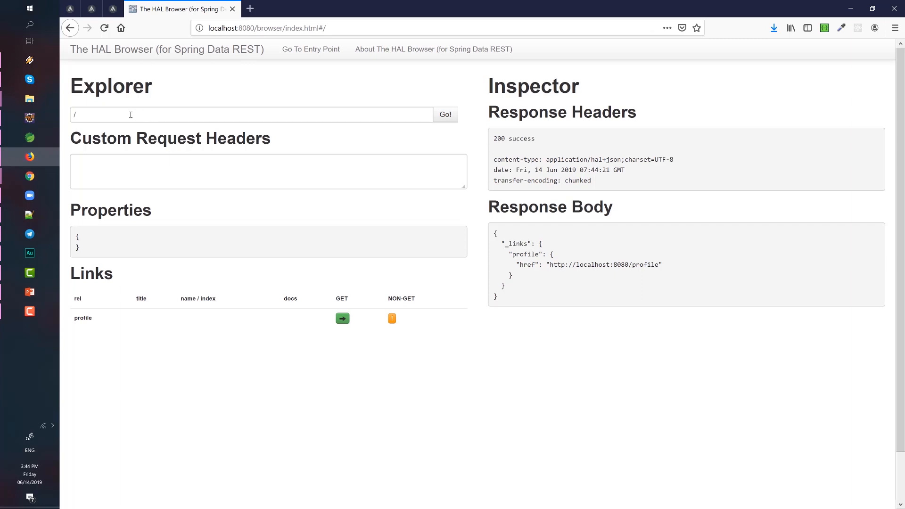
Fetch /actuator in the Explorer and follow its health link showing status UP
type("ac")
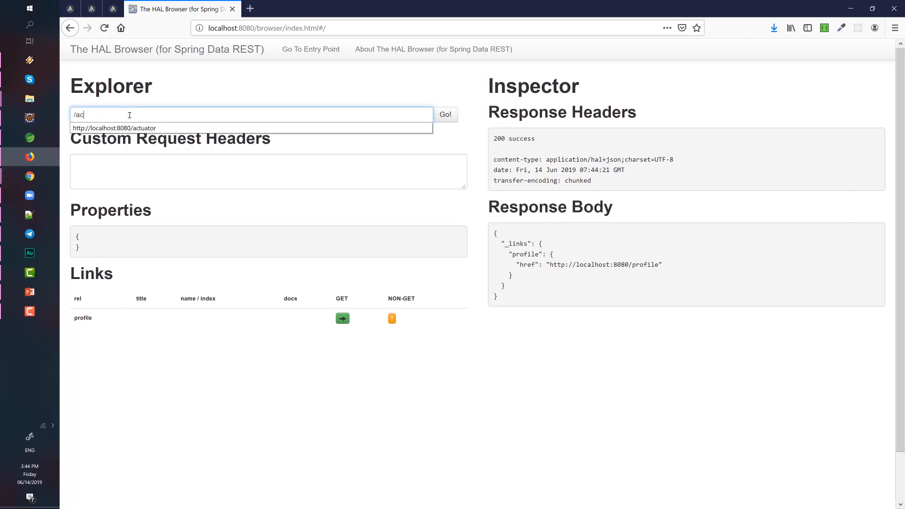
type("tuator")
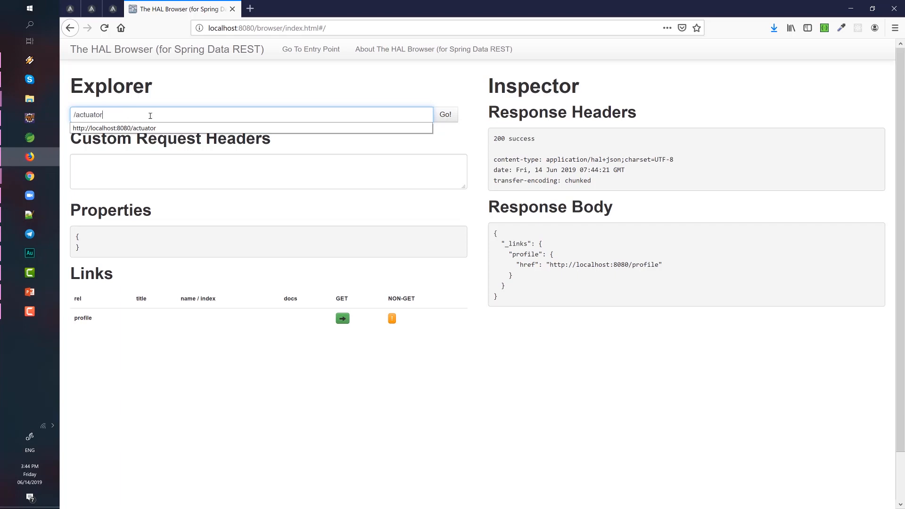
mouse_move(399, 129)
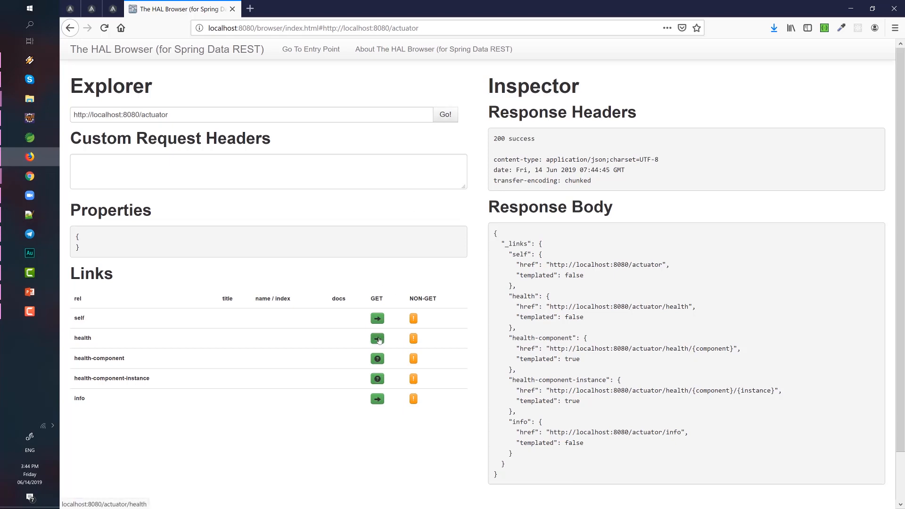
left_click(377, 339)
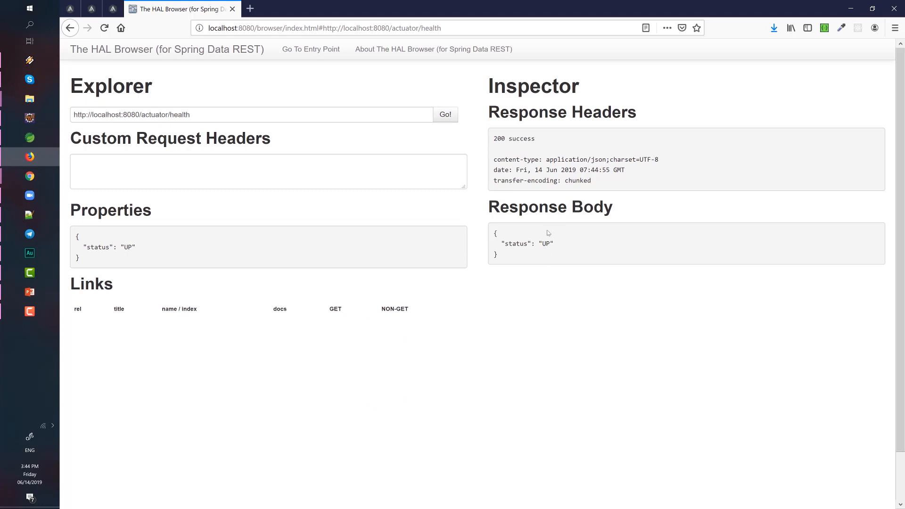
mouse_move(499, 241)
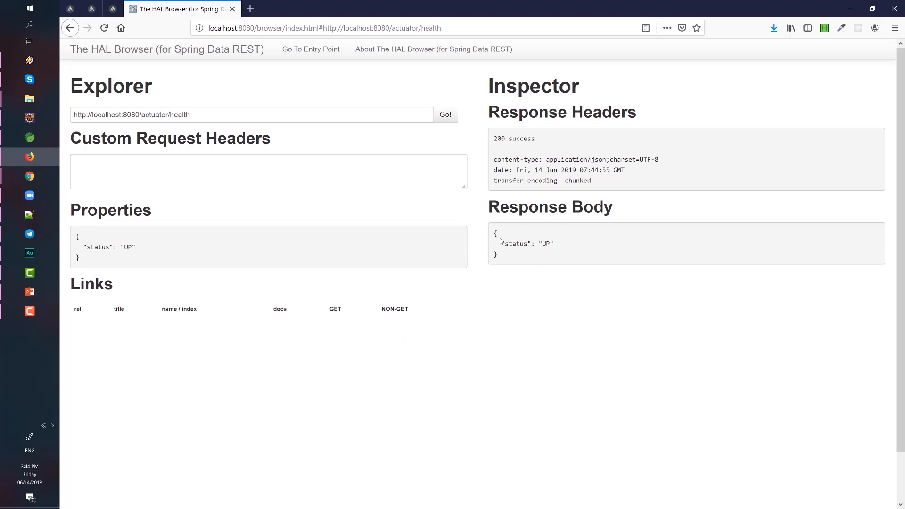
mouse_move(526, 258)
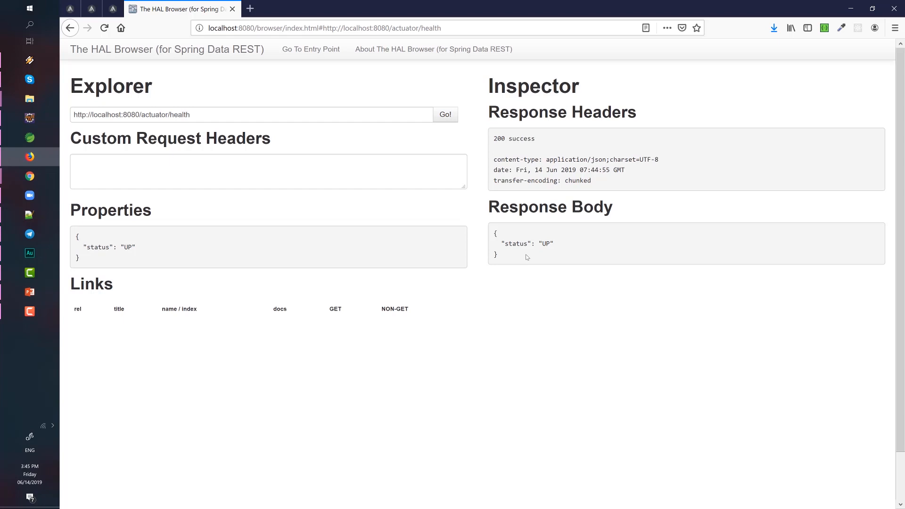
mouse_move(524, 261)
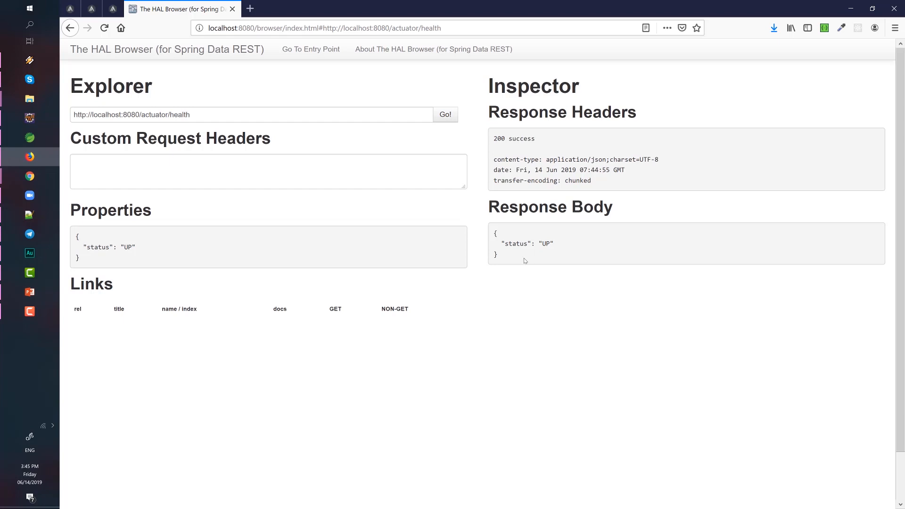
mouse_move(522, 260)
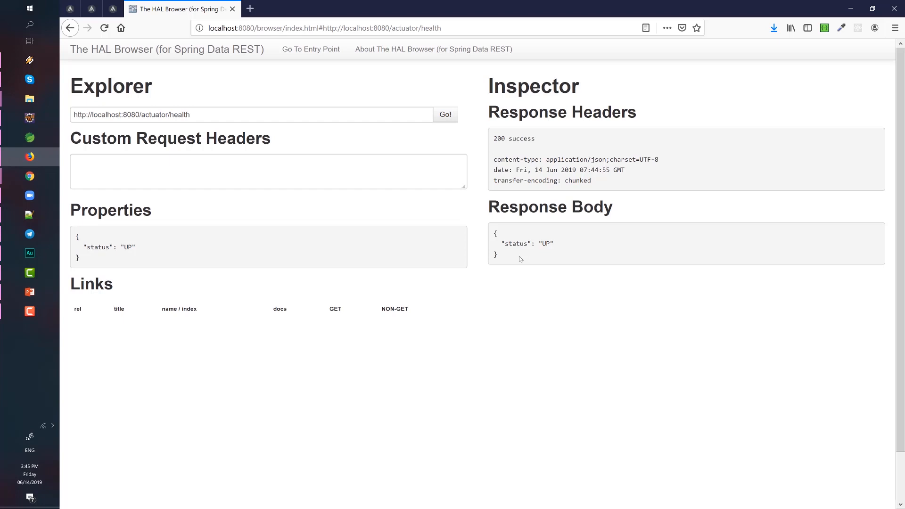
mouse_move(121, 185)
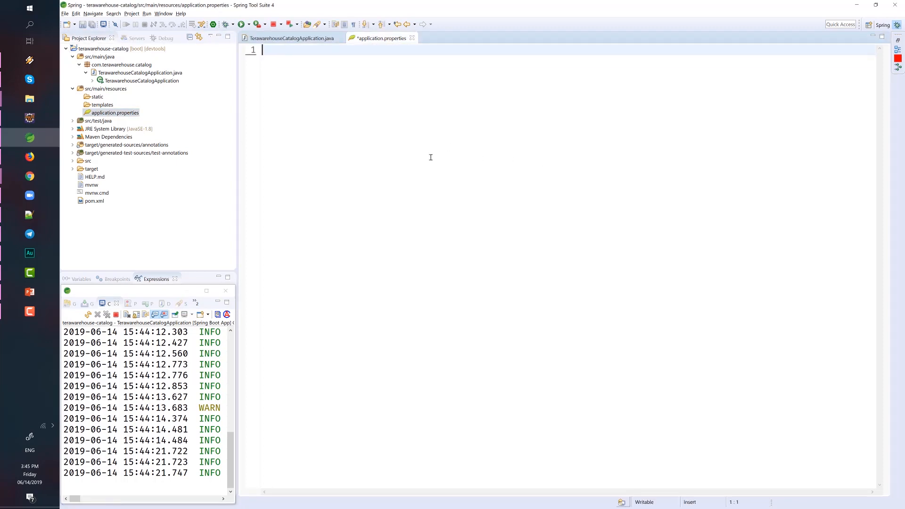
Add management.endpoints.web.exposure.include=* to application.properties and save it
type("management.endpoints")
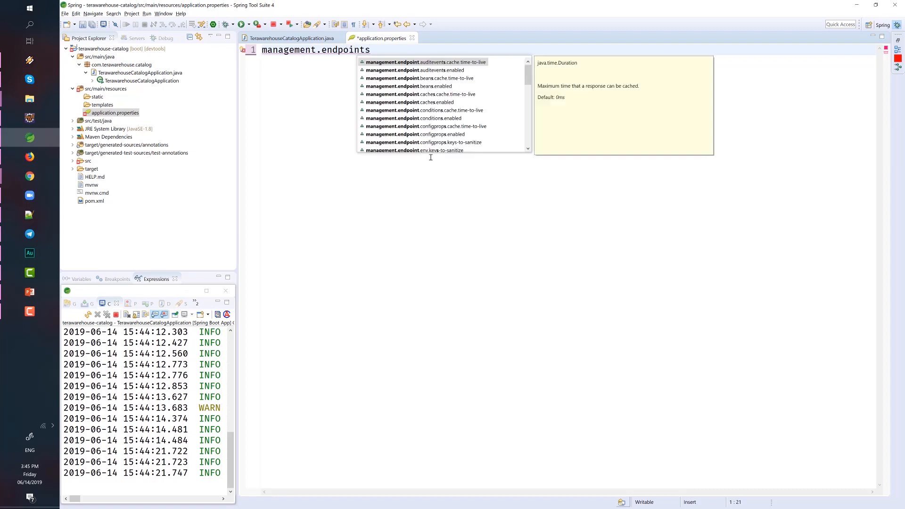
type(".web.exposure.include=")
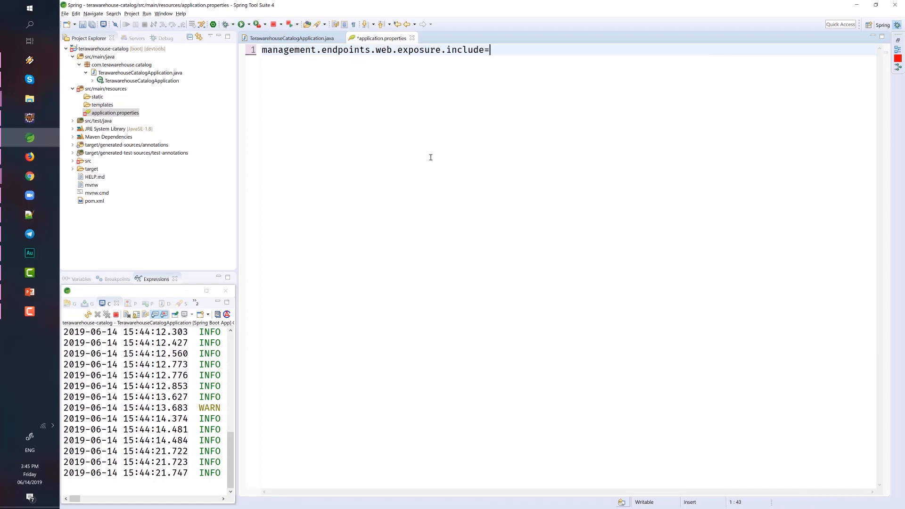
type("*")
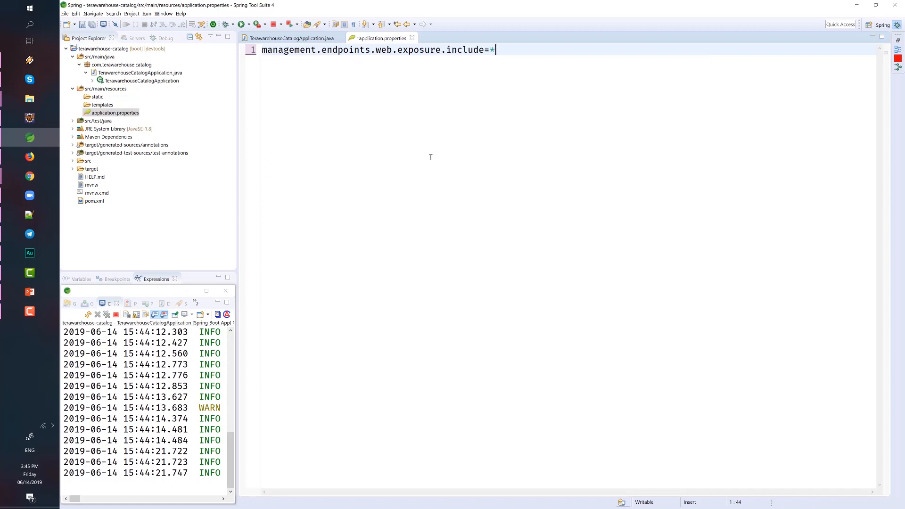
key("ctrl+s")
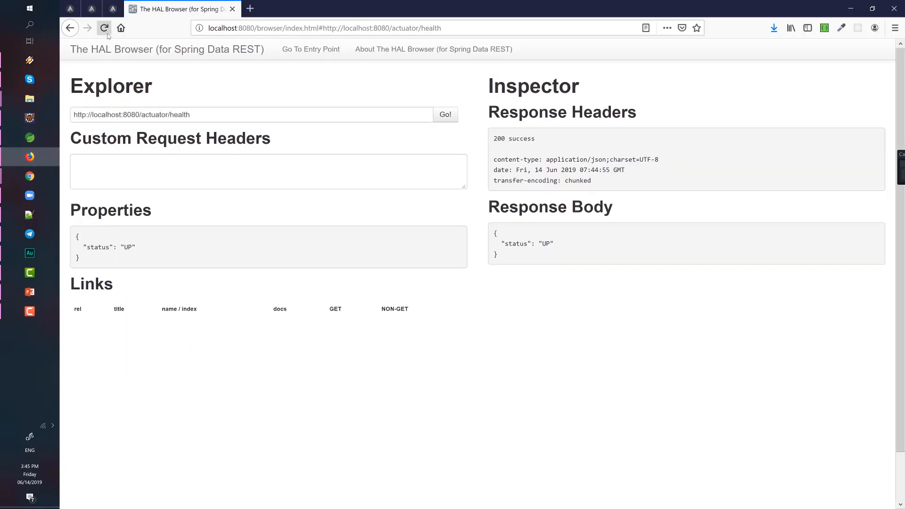
Reload and fetch /actuator to list all exposed endpoints, scrolling to the metrics link
left_click(104, 28)
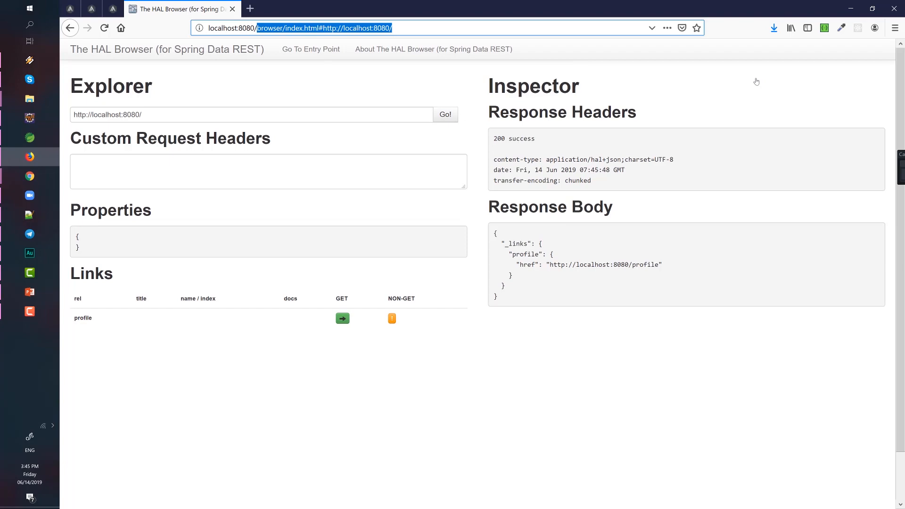
left_click(444, 114)
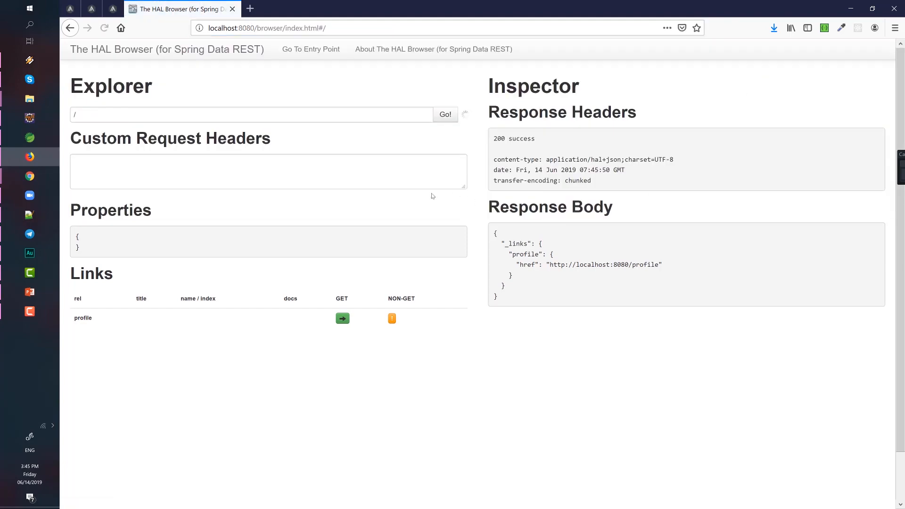
type("actuator")
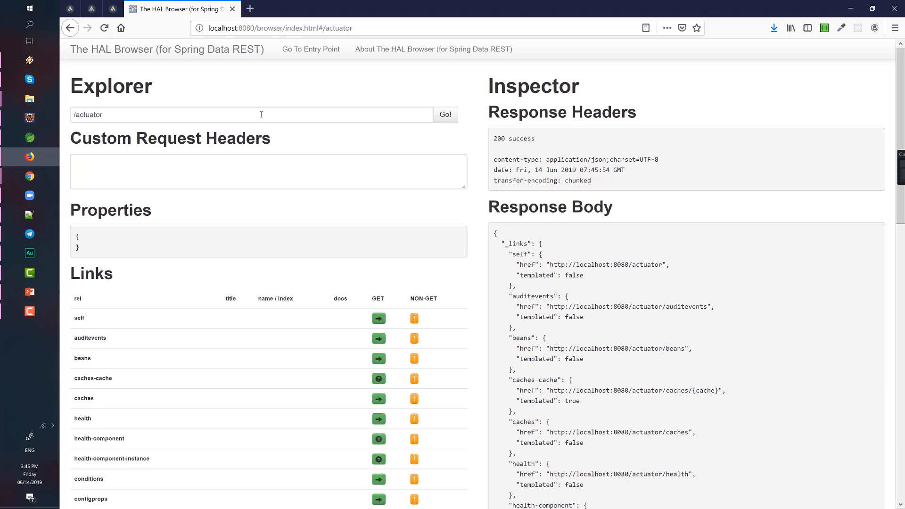
mouse_move(374, 290)
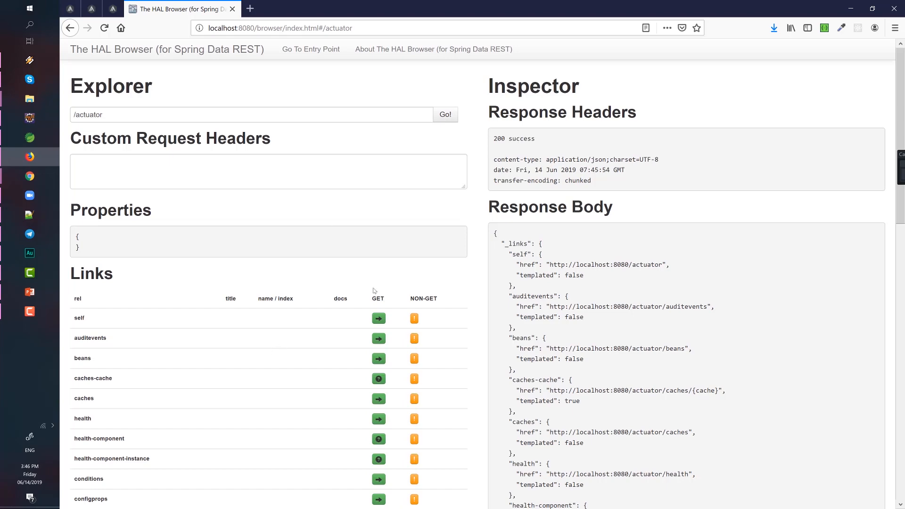
scroll("down", 3)
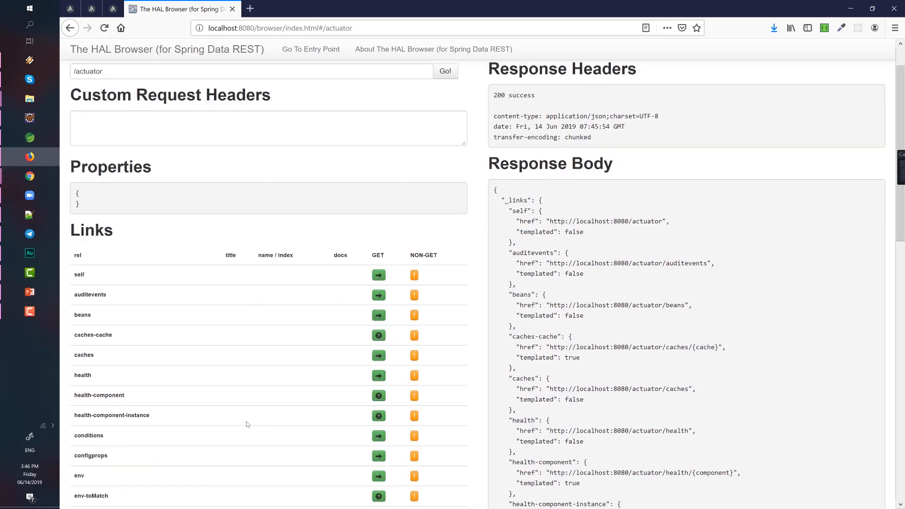
scroll("down", 3)
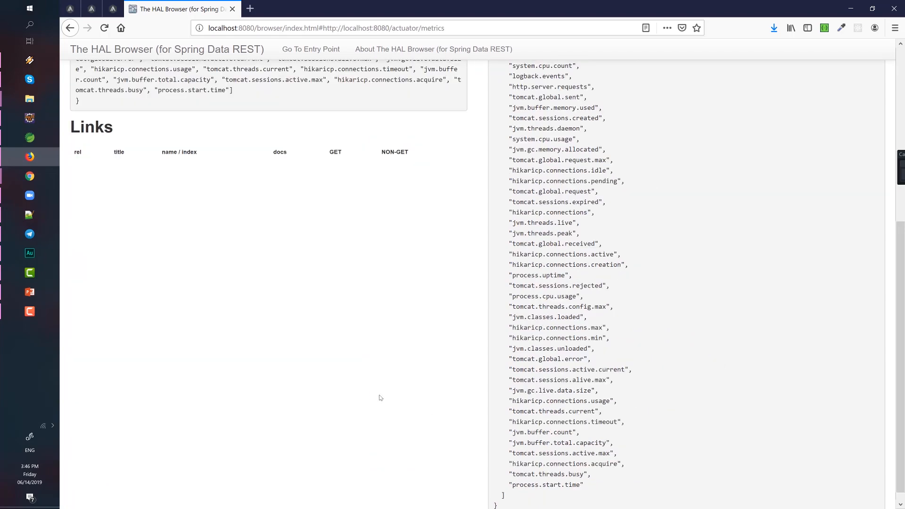
scroll("up", 3)
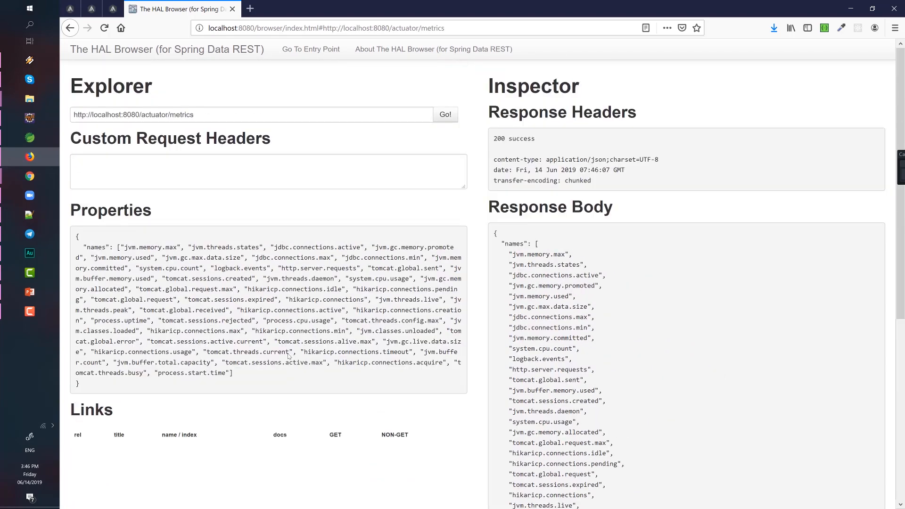
mouse_move(254, 243)
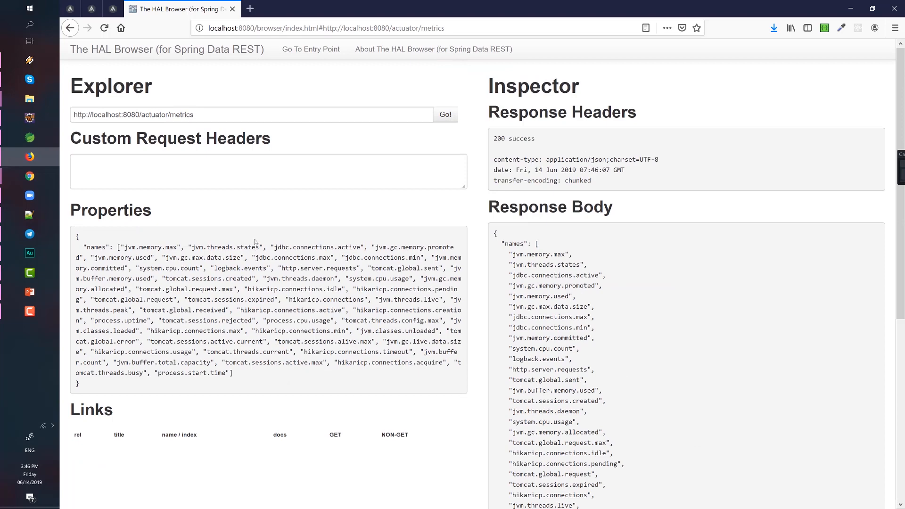